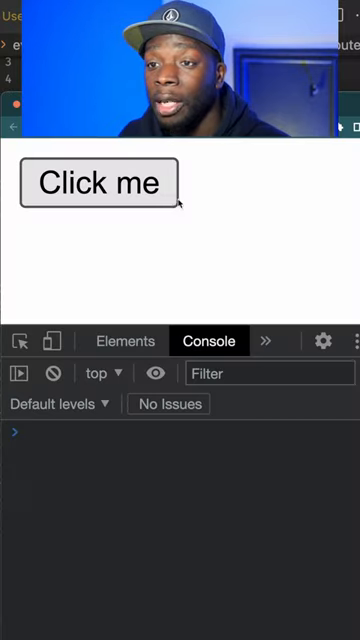
- Add event.stopPropagation(); to the button's click listener and click the button to test it
left_click(97, 183)
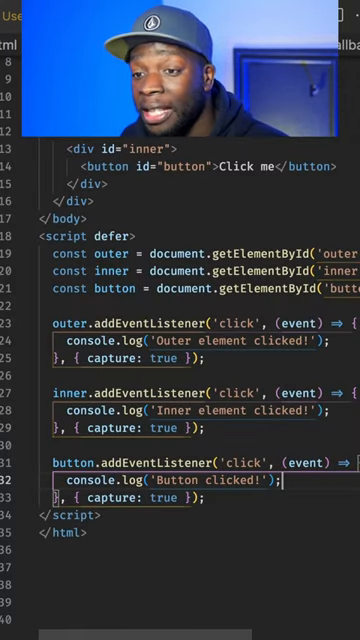
type("event.stopPropagation();")
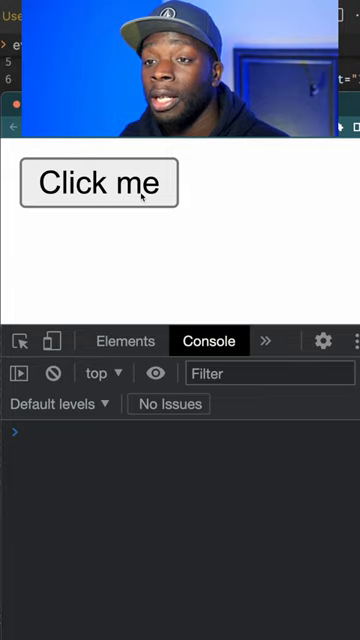
left_click(99, 183)
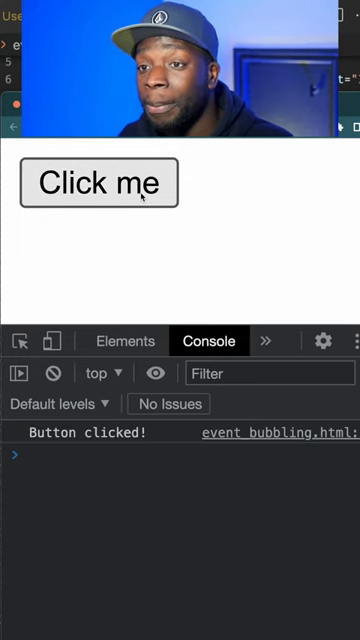